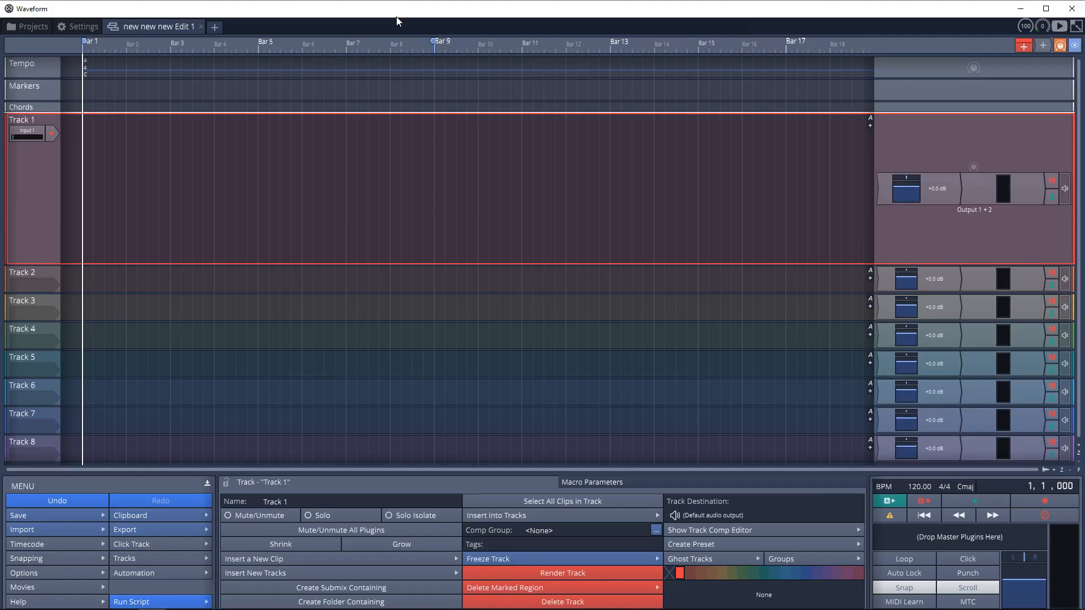
Load AmpliTube 4 from the Recent plugin list onto Track 1 and bring up its input choices.
{"action": "right_click", "coordinate": [901, 189]}
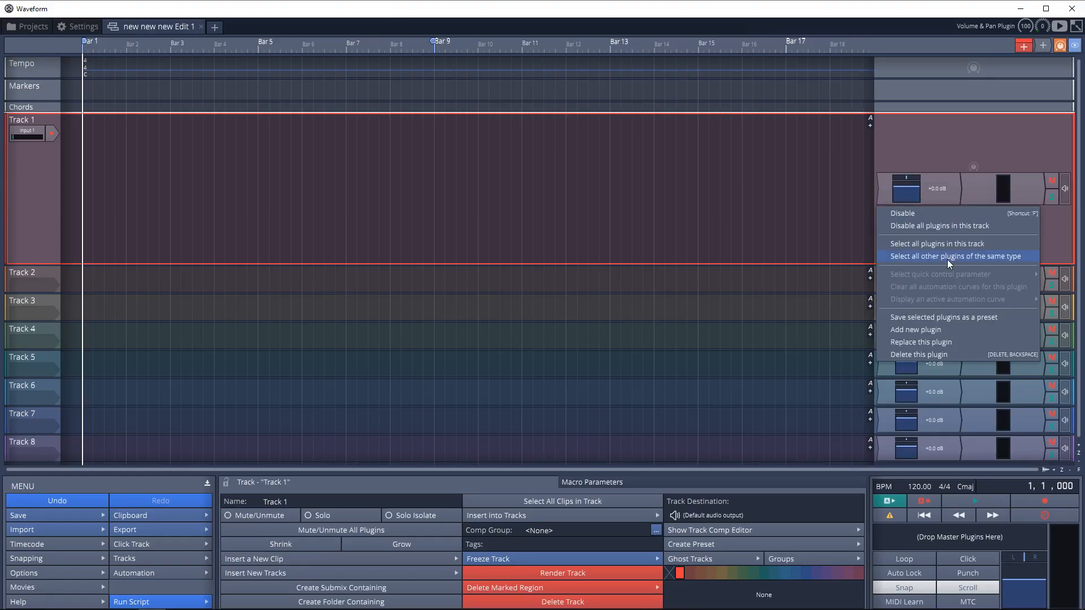
{"action": "left_click", "coordinate": [915, 329]}
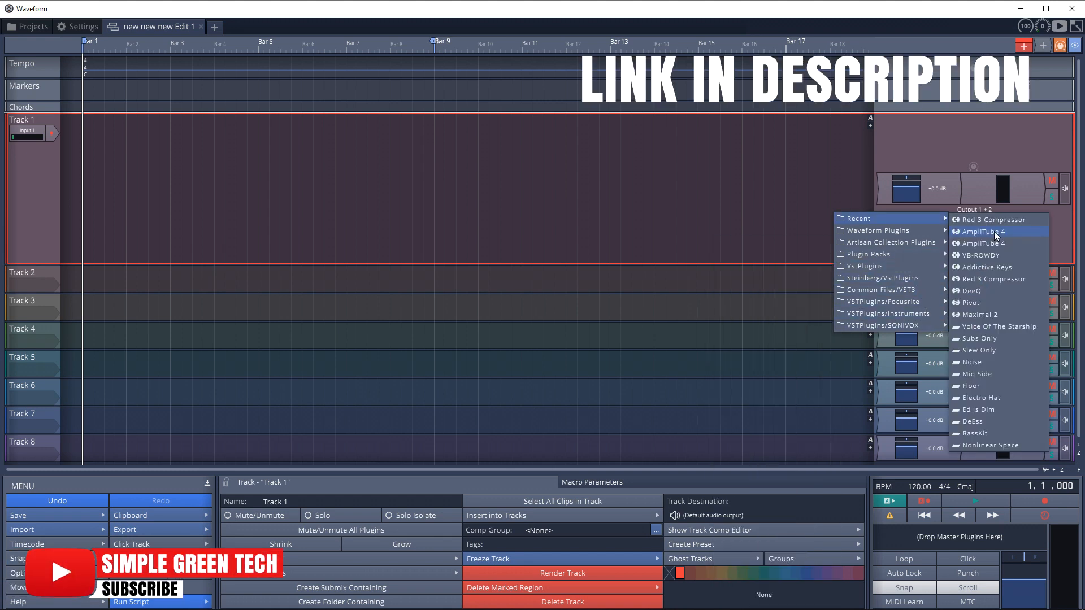
{"action": "left_click", "coordinate": [982, 230]}
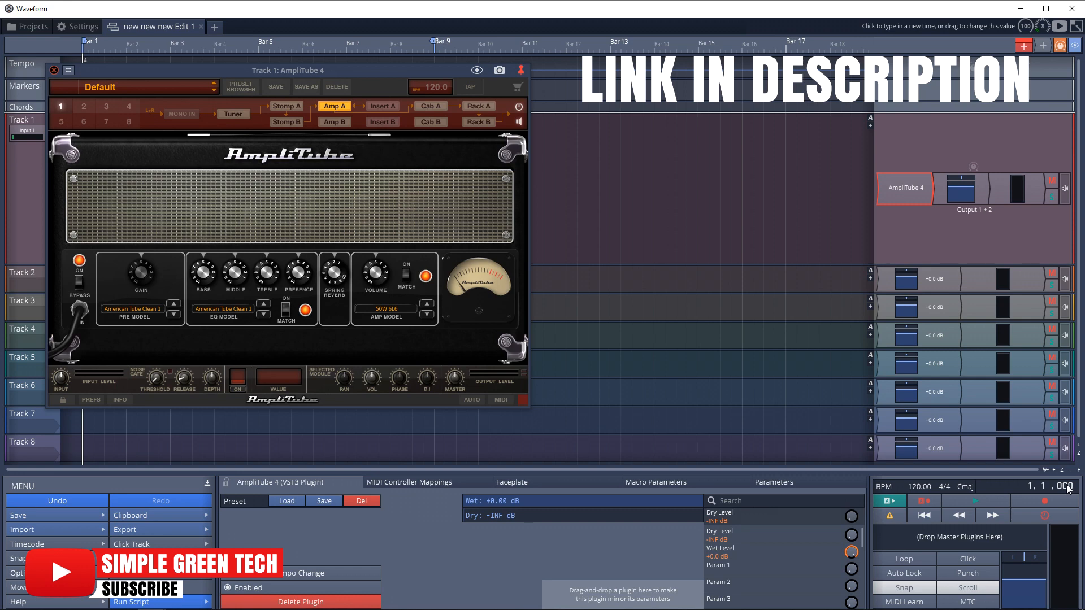
{"action": "left_click", "coordinate": [27, 134]}
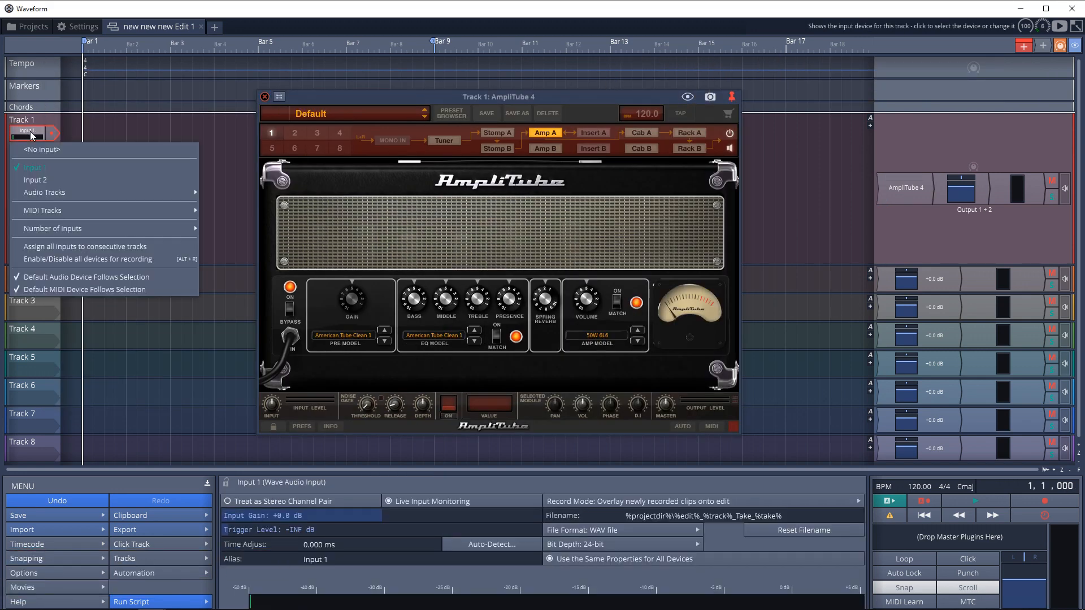
Record Track 1 from Input 2 and set AmpliTube 4 to the Clean Apologies preset.
{"action": "left_click", "coordinate": [35, 180]}
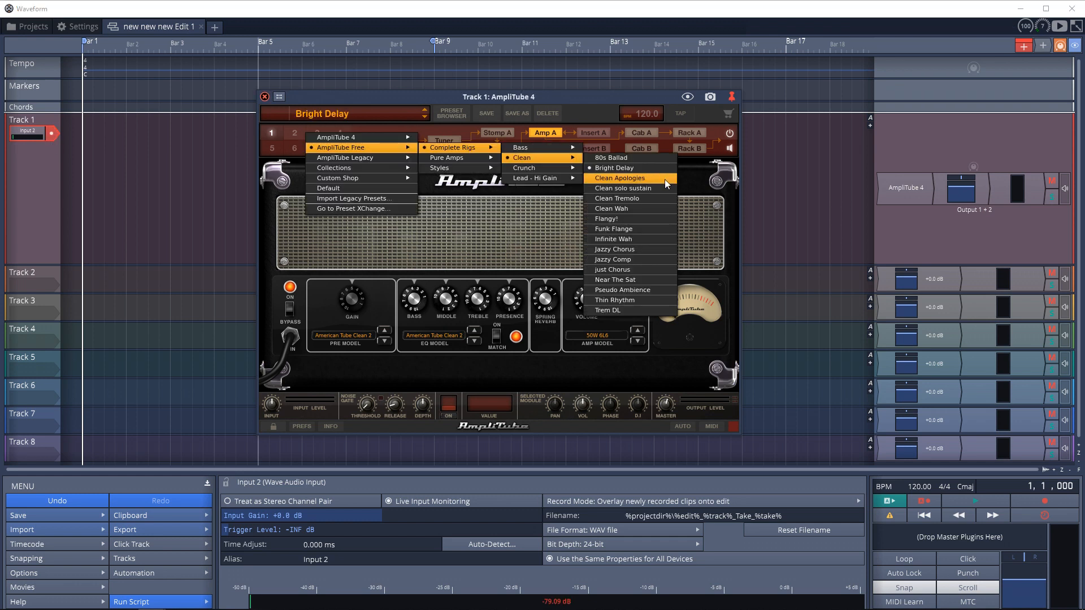
{"action": "left_click", "coordinate": [620, 177]}
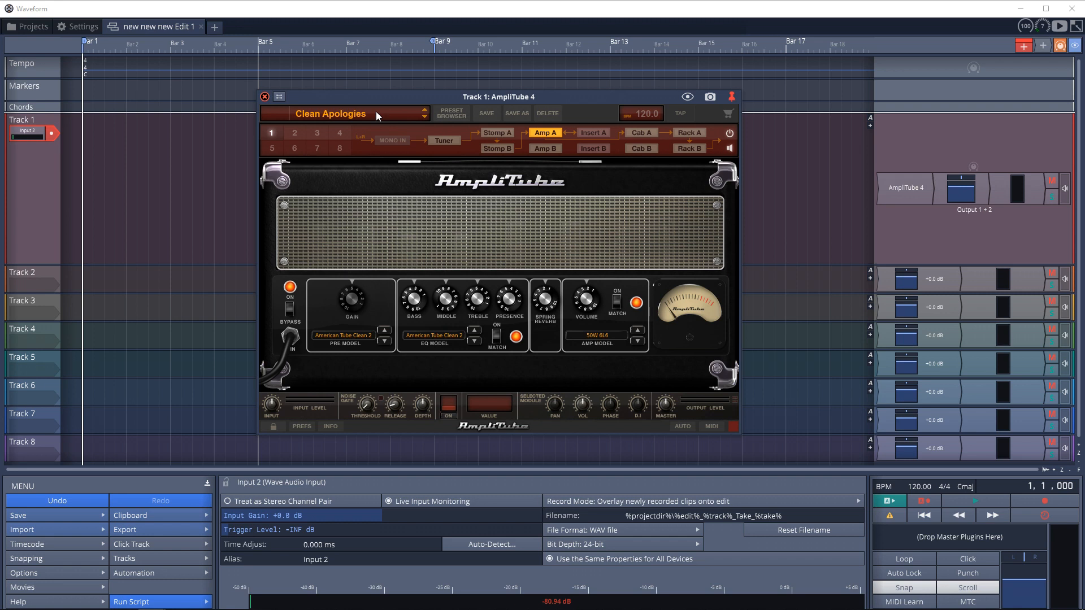
{"action": "left_click", "coordinate": [263, 96]}
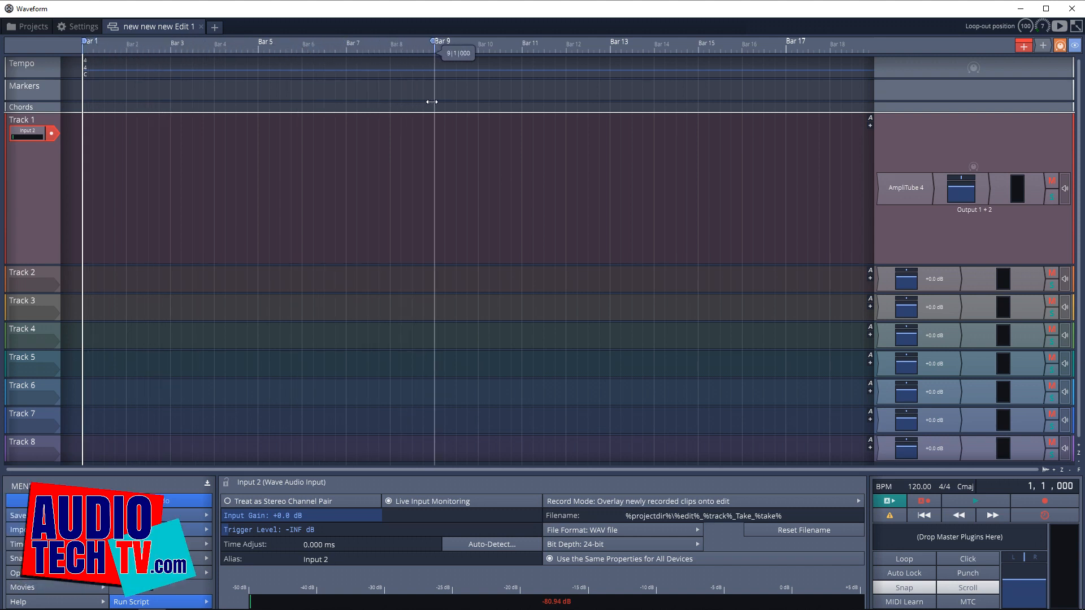
{"action": "mouse_move", "coordinate": [395, 46]}
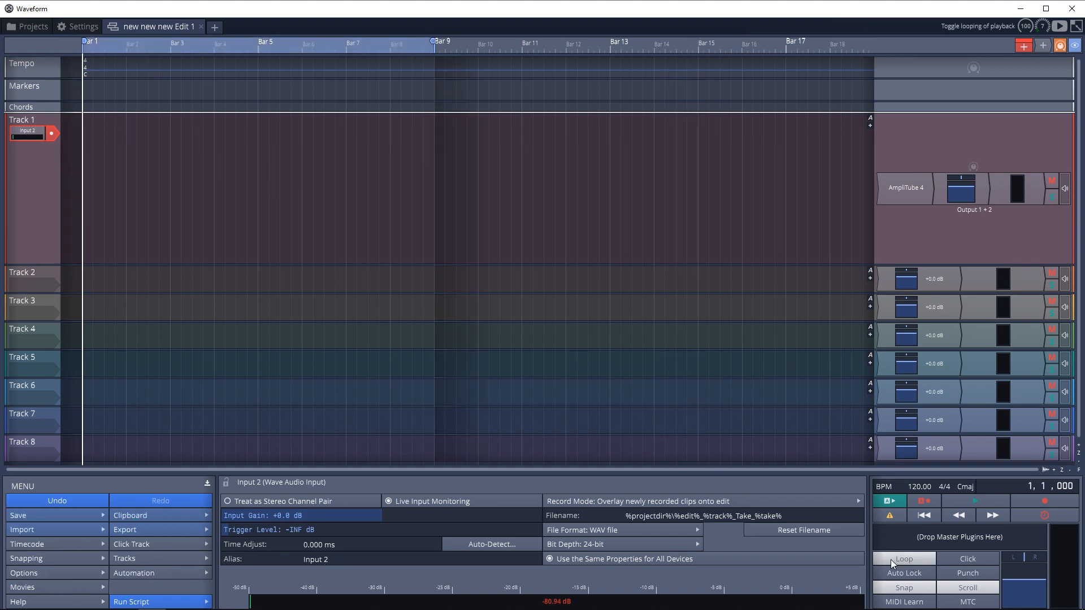
{"action": "mouse_move", "coordinate": [919, 557]}
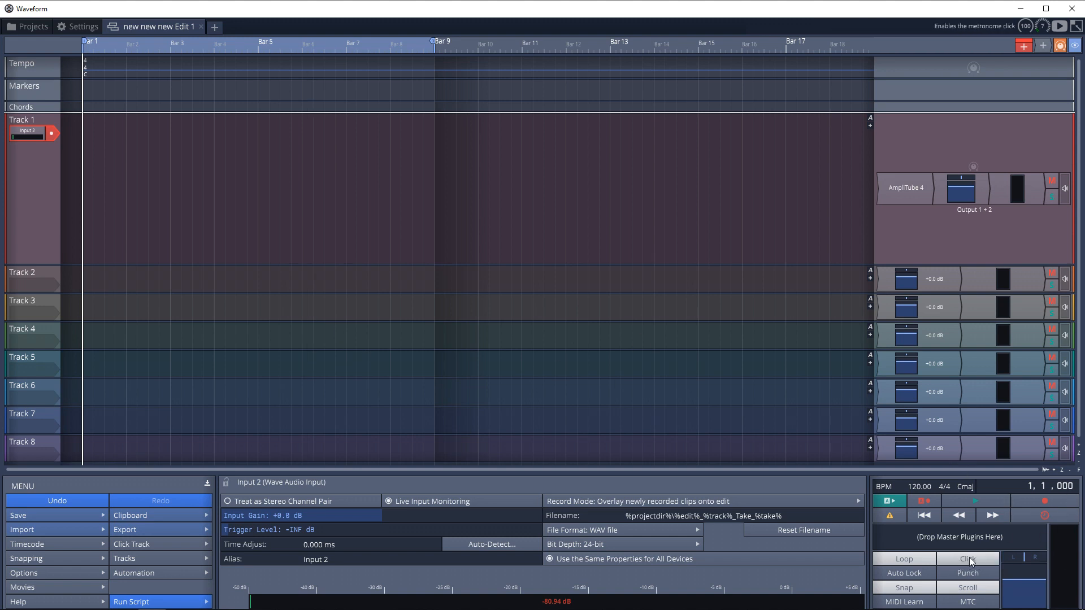
{"action": "mouse_move", "coordinate": [113, 413]}
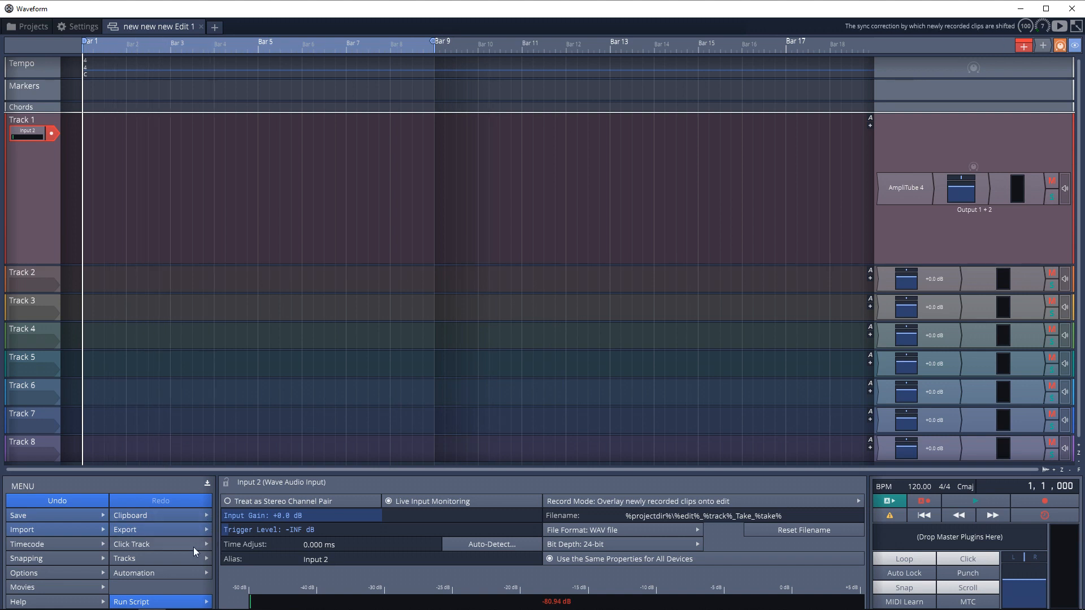
{"action": "left_click", "coordinate": [131, 544]}
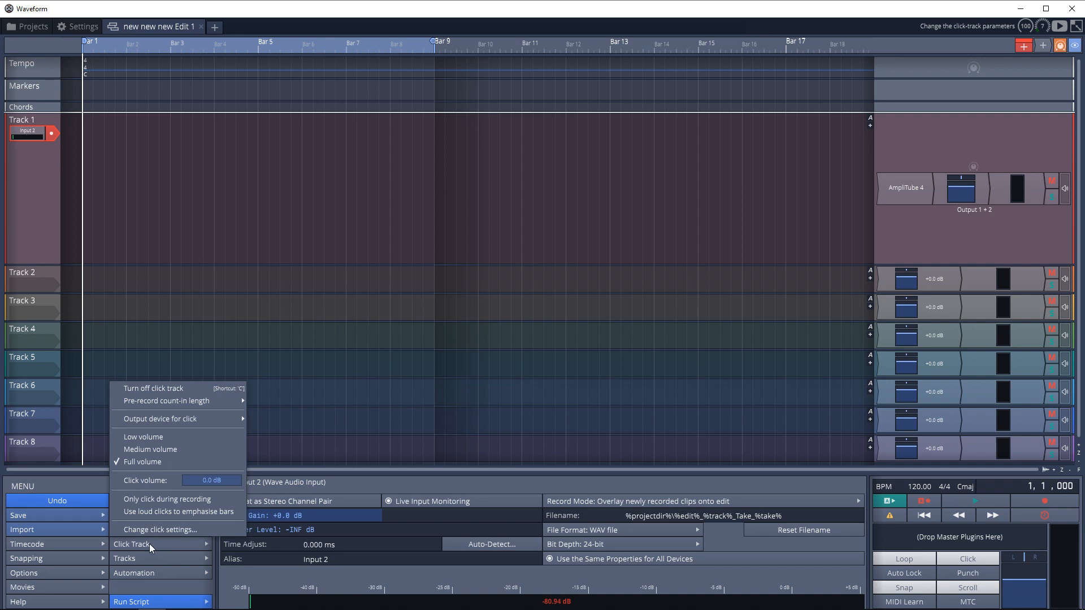
{"action": "mouse_move", "coordinate": [205, 473]}
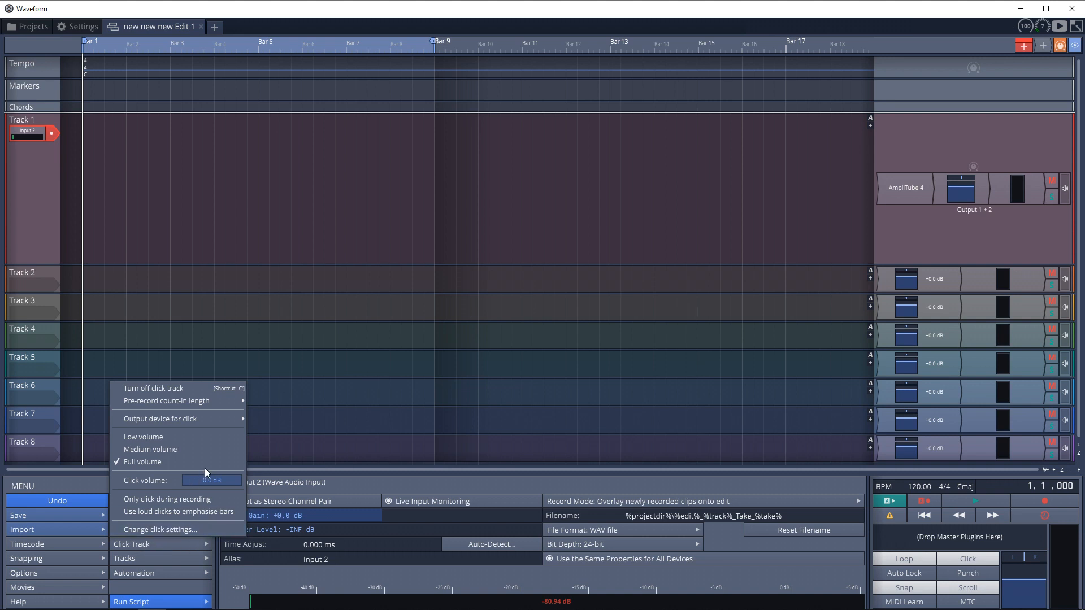
{"action": "mouse_move", "coordinate": [167, 400]}
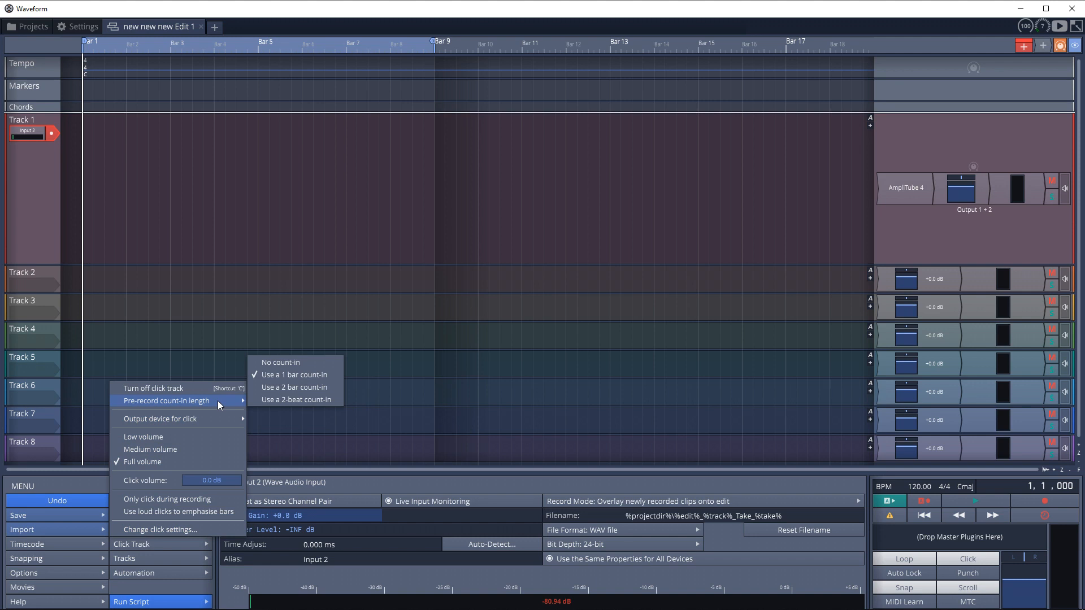
{"action": "mouse_move", "coordinate": [294, 374]}
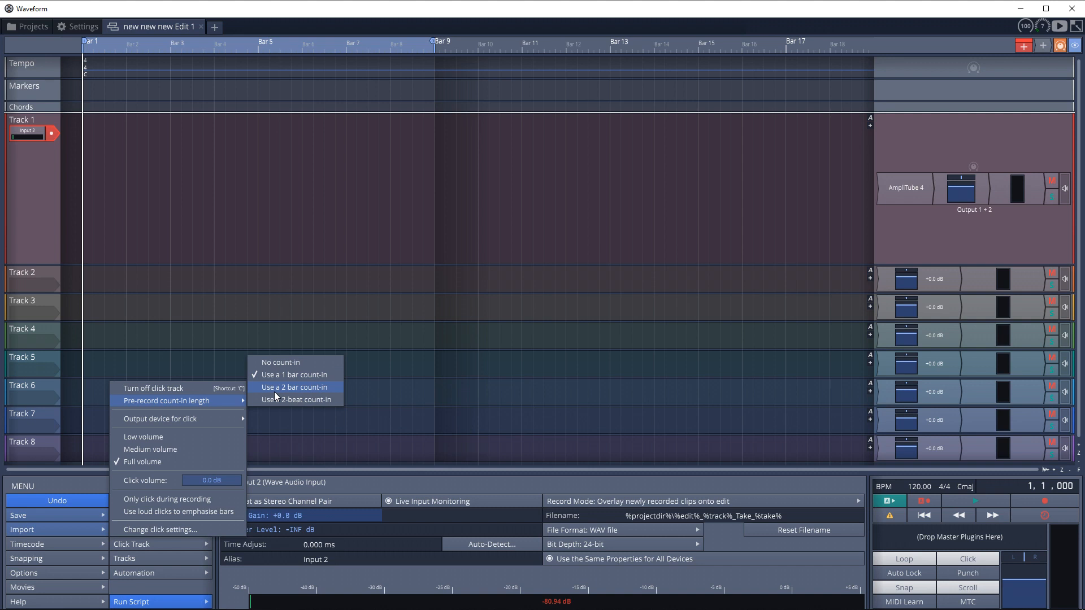
{"action": "mouse_move", "coordinate": [200, 434]}
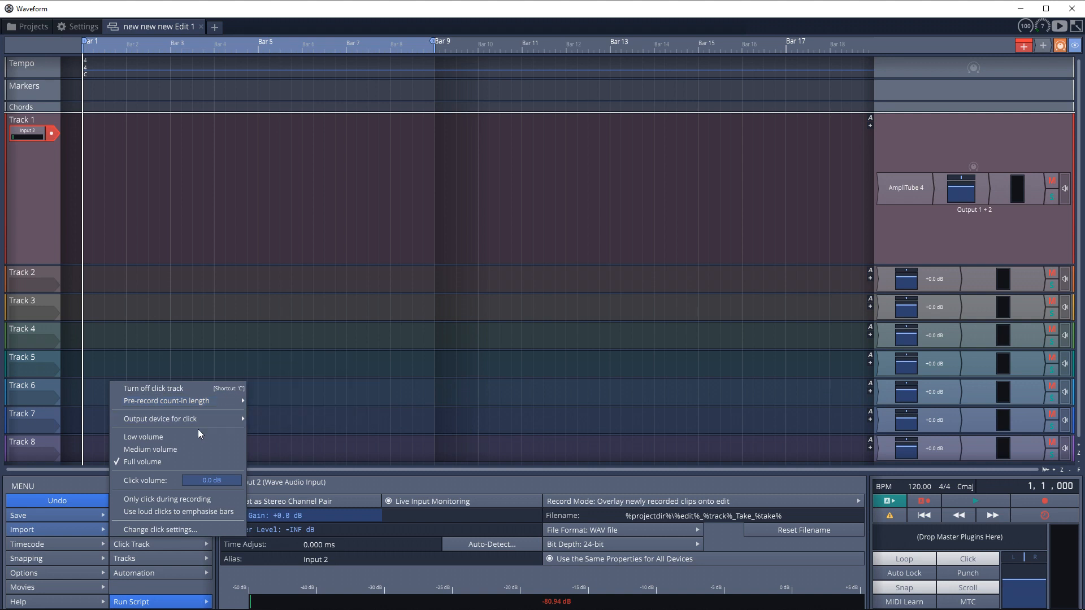
{"action": "mouse_move", "coordinate": [178, 511]}
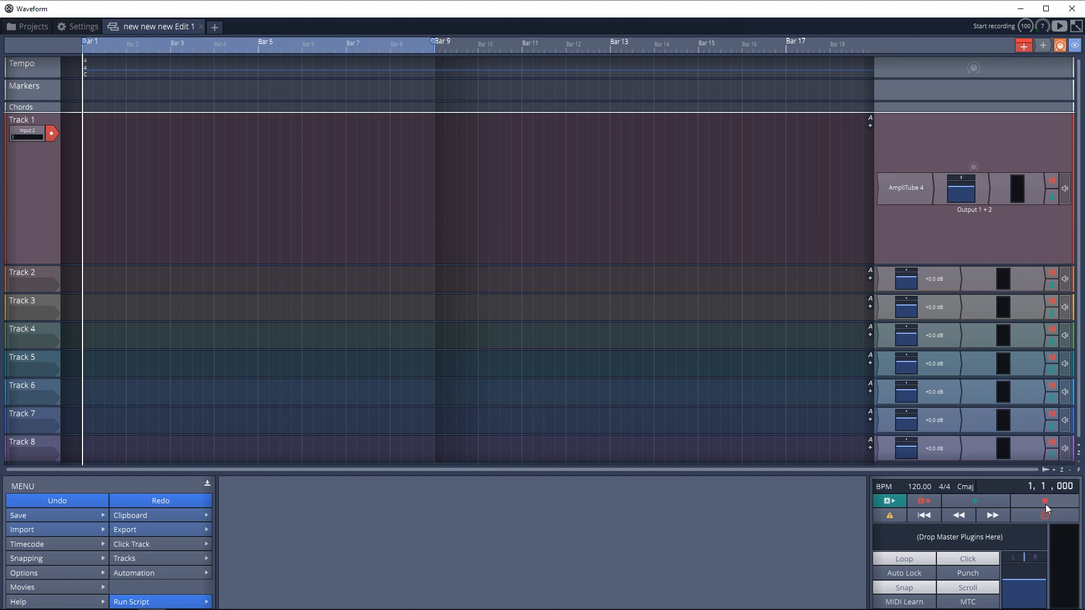
{"action": "left_click", "coordinate": [1044, 501]}
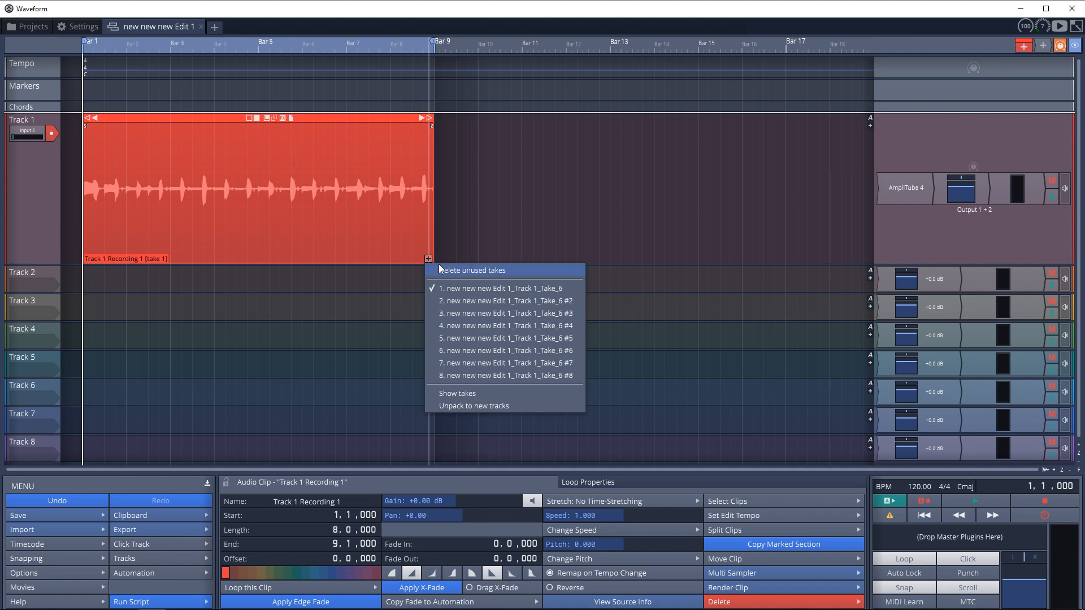
{"action": "mouse_move", "coordinate": [490, 393]}
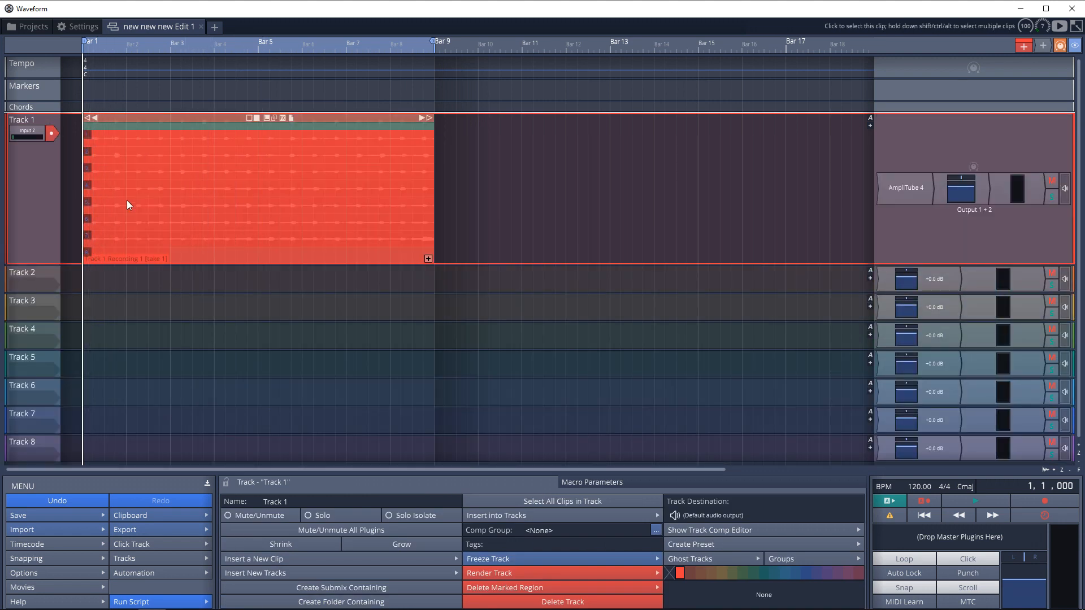
{"action": "mouse_move", "coordinate": [135, 260]}
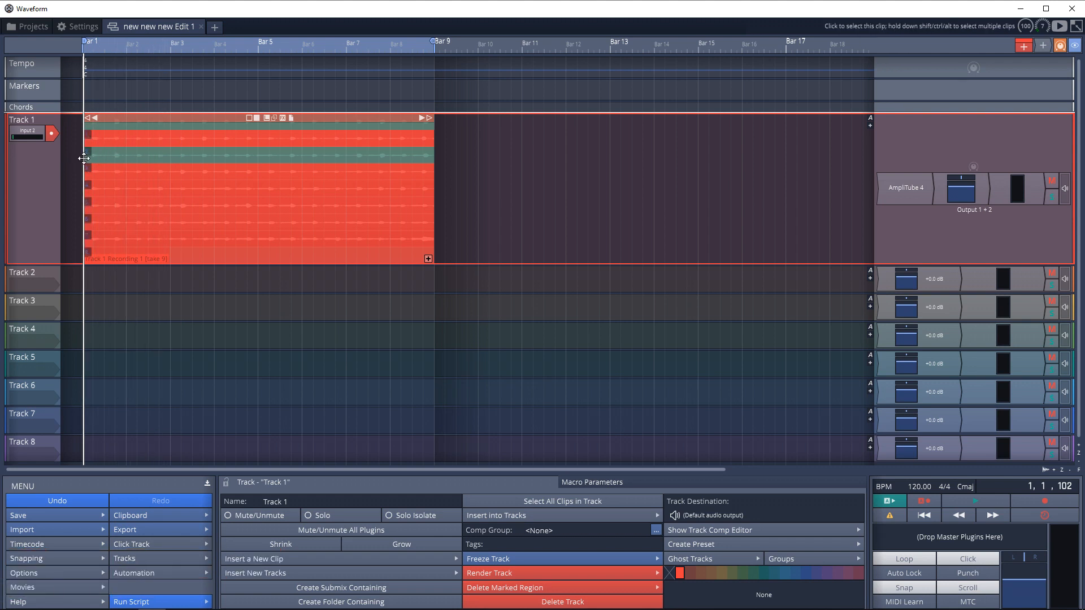
{"action": "mouse_move", "coordinate": [126, 153]}
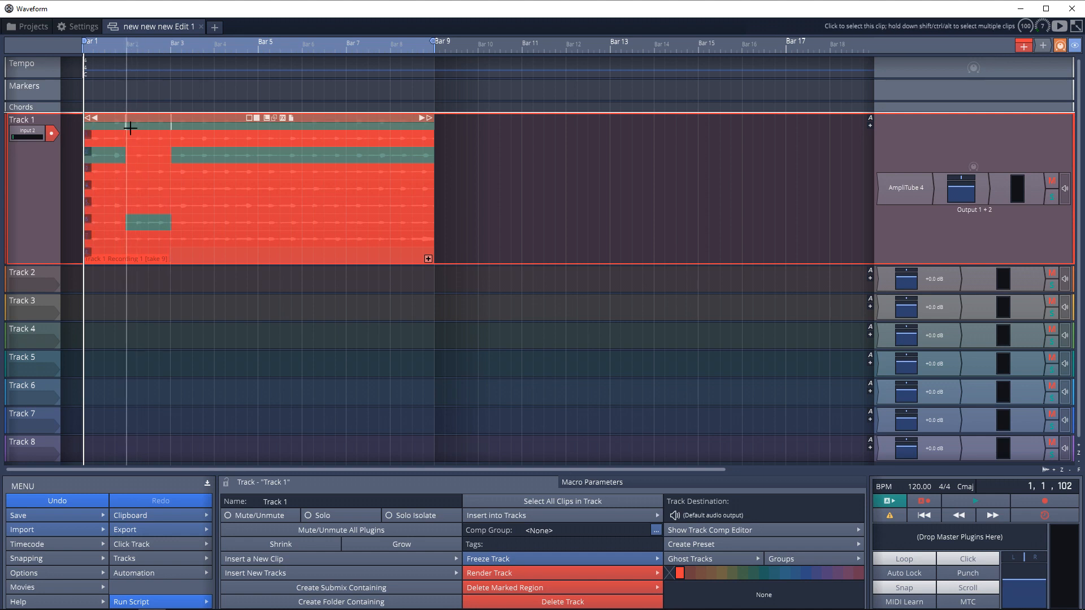
{"action": "mouse_move", "coordinate": [340, 125]}
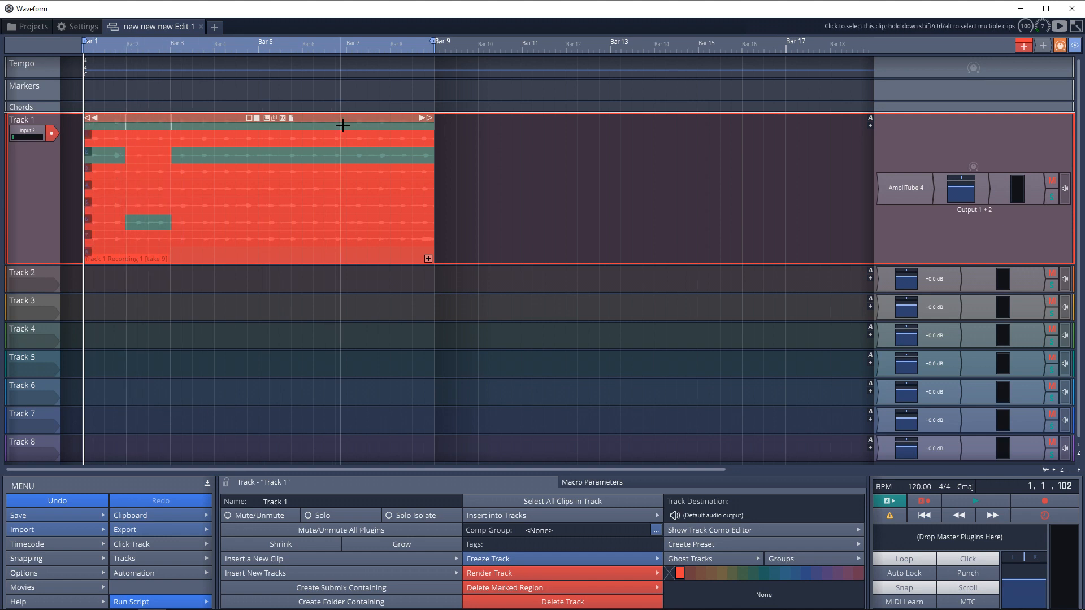
{"action": "mouse_move", "coordinate": [152, 223]}
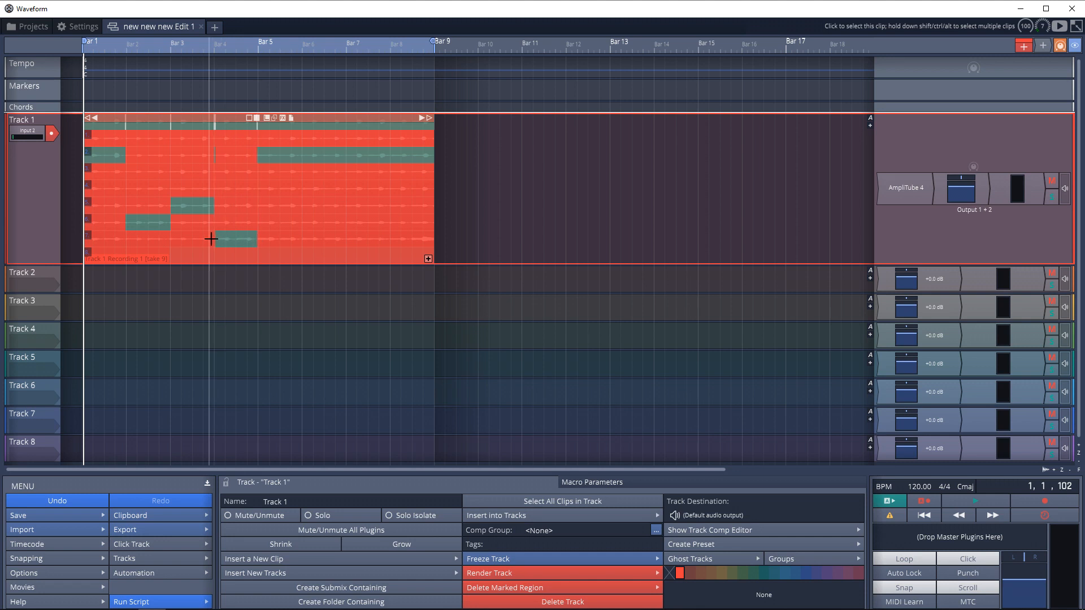
{"action": "mouse_move", "coordinate": [265, 174]}
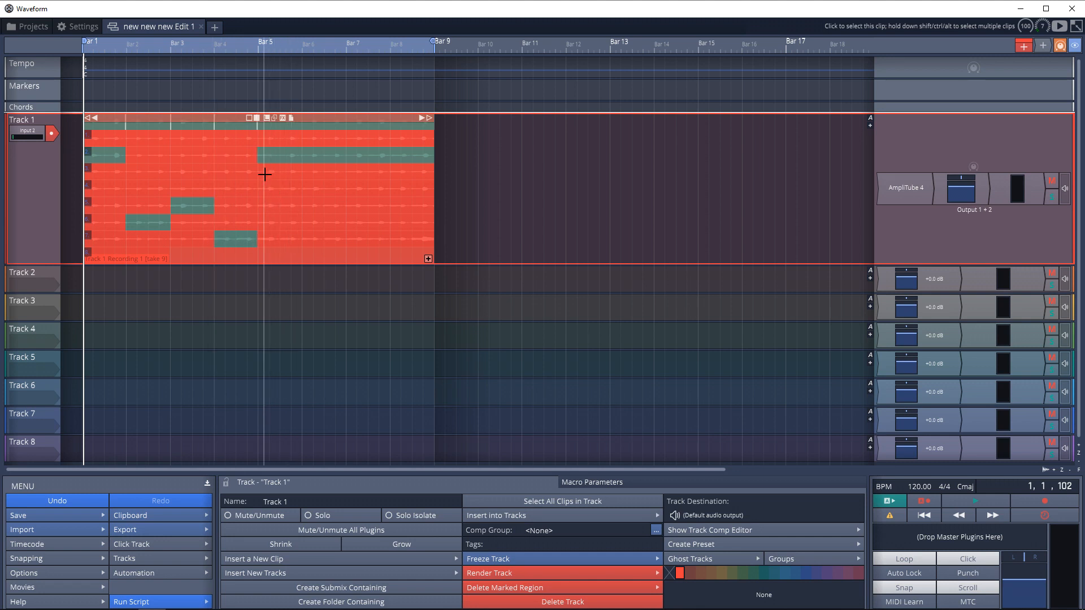
{"action": "mouse_move", "coordinate": [259, 192]}
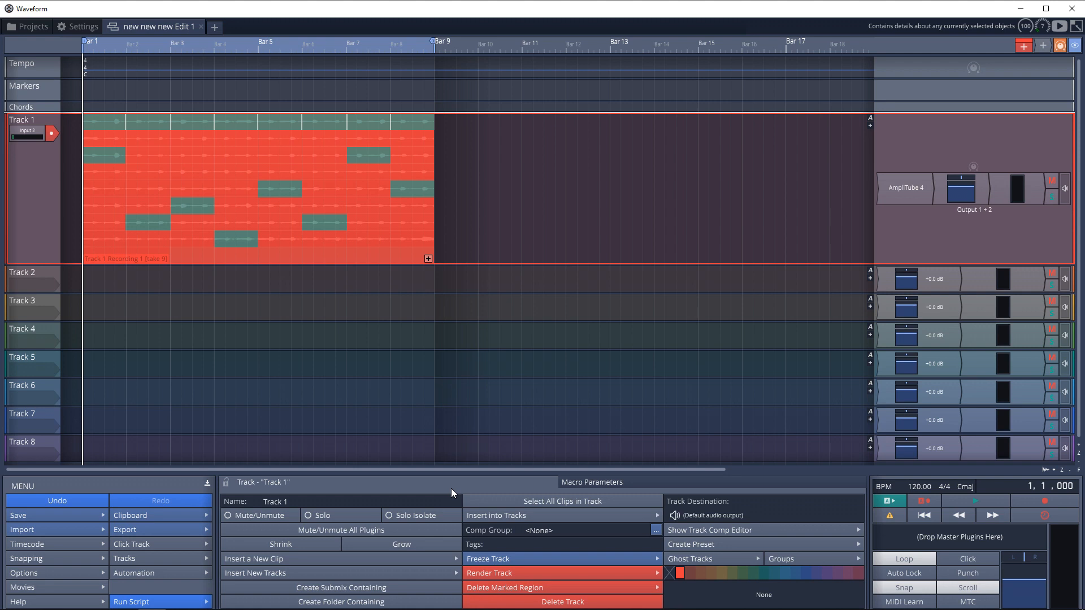
Pick the take for one bar in the expanded takes view to extend the comp.
{"action": "left_click", "coordinate": [975, 501]}
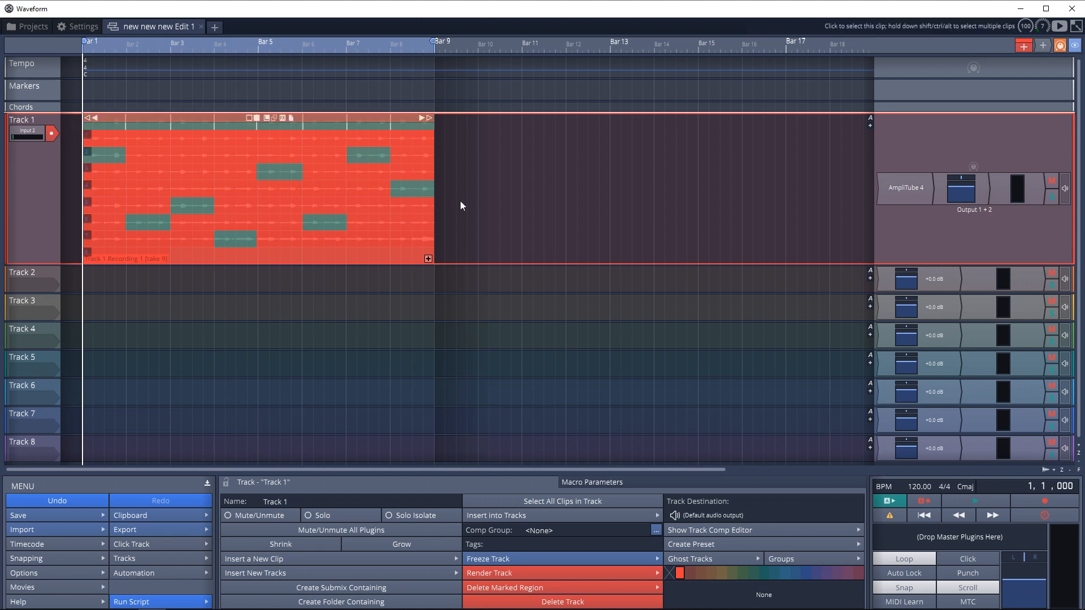
Collapse the take lanes and confirm Comp #1 is the active comp on Track 1's clip.
{"action": "left_click", "coordinate": [427, 259]}
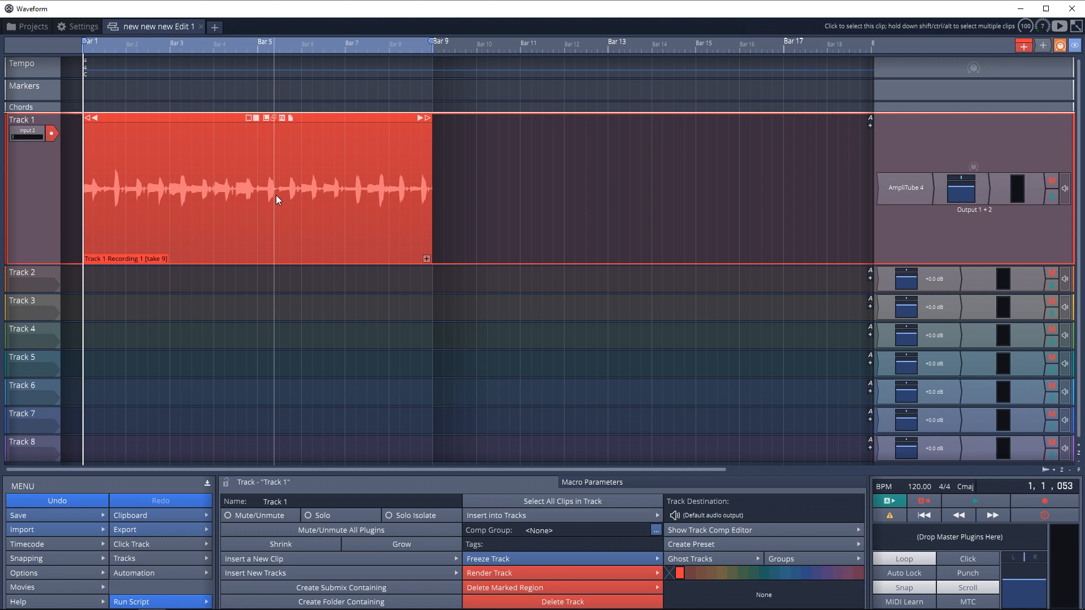
{"action": "left_click", "coordinate": [426, 258]}
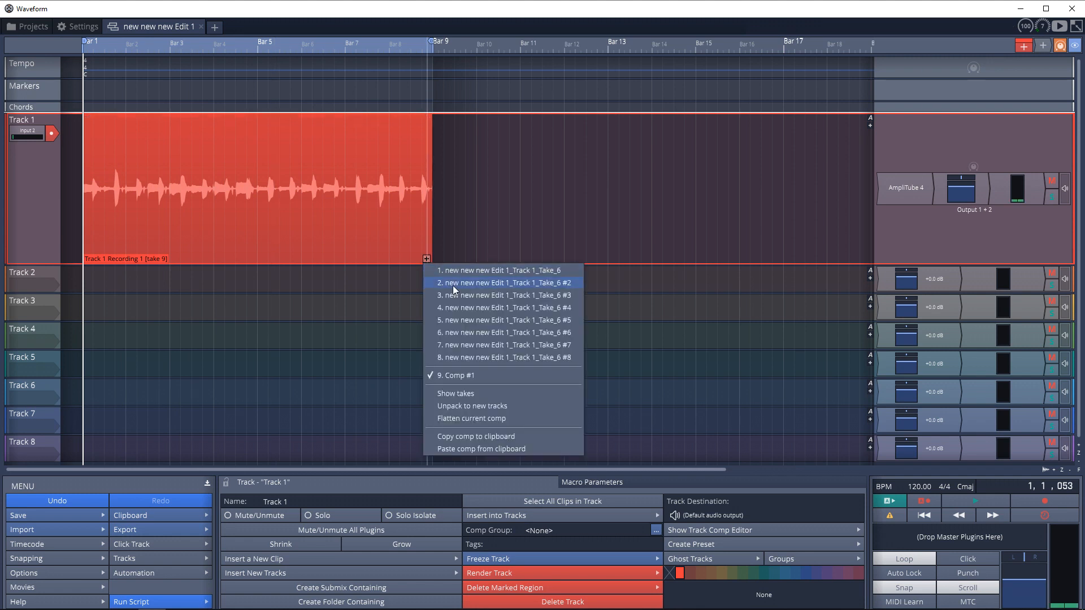
{"action": "mouse_move", "coordinate": [477, 418]}
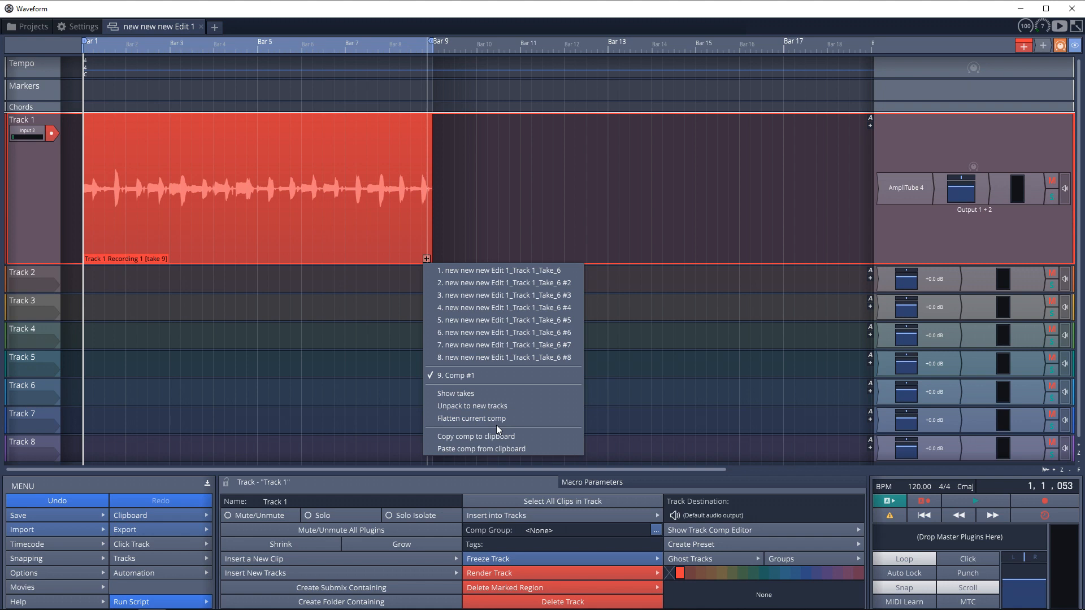
{"action": "mouse_move", "coordinate": [103, 189]}
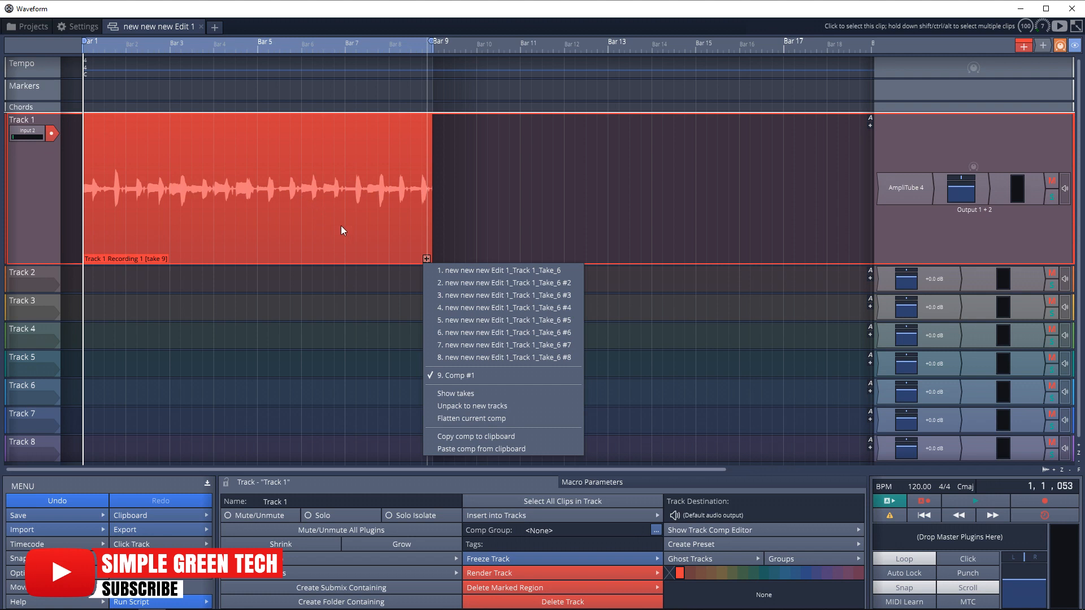
{"action": "mouse_move", "coordinate": [500, 282]}
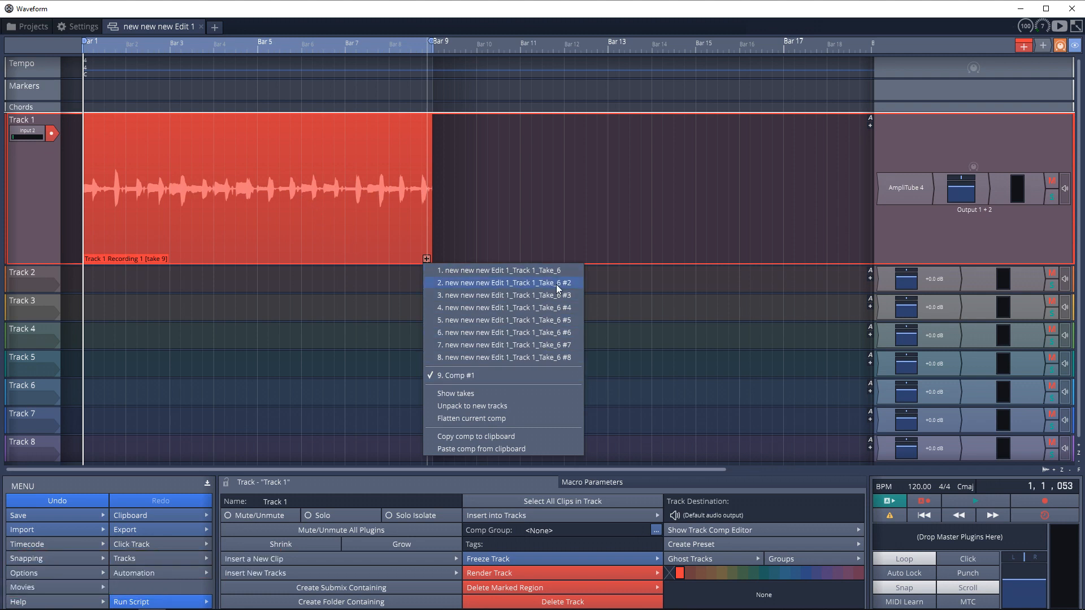
{"action": "mouse_move", "coordinate": [557, 283]}
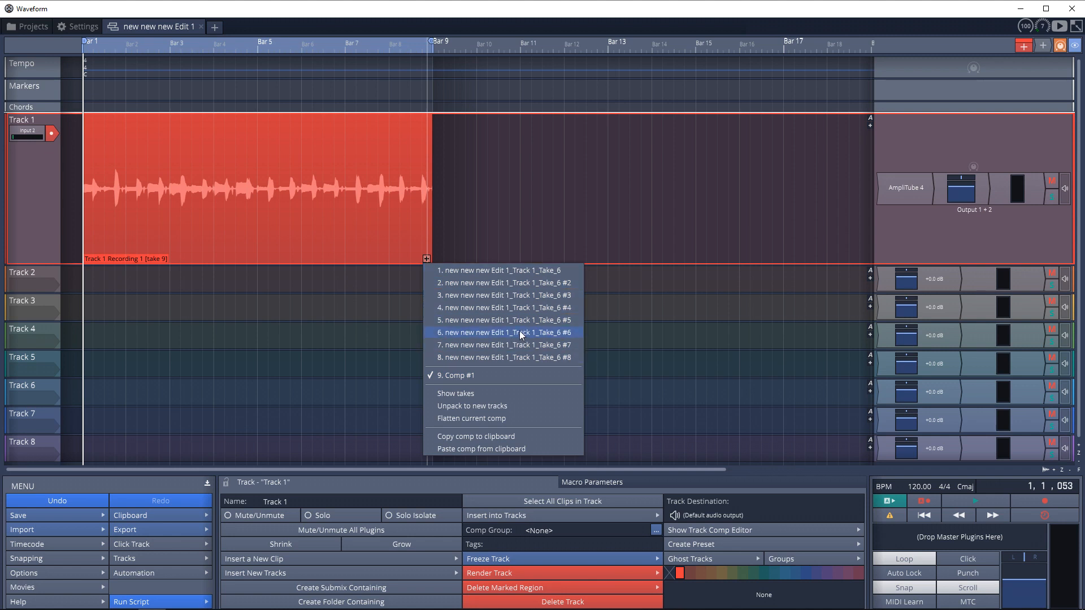
{"action": "mouse_move", "coordinate": [477, 397]}
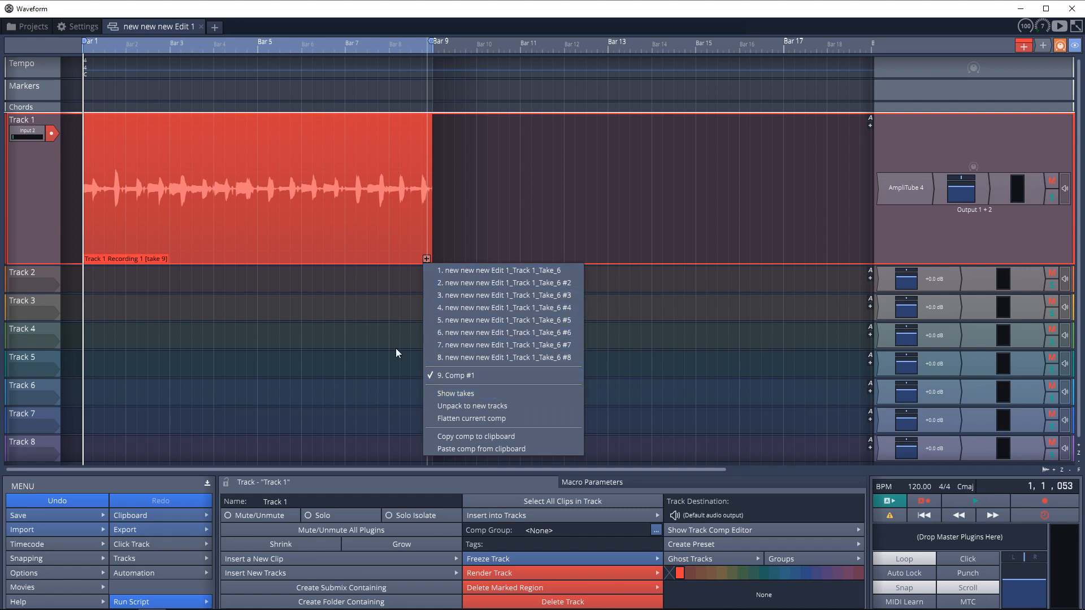
{"action": "mouse_move", "coordinate": [38, 309]}
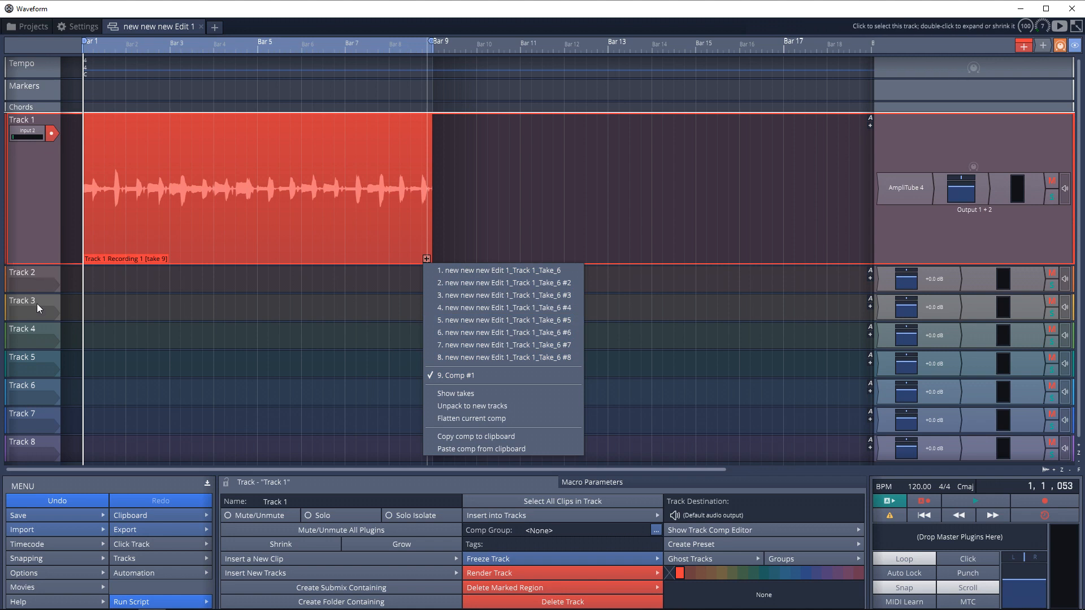
{"action": "mouse_move", "coordinate": [191, 386]}
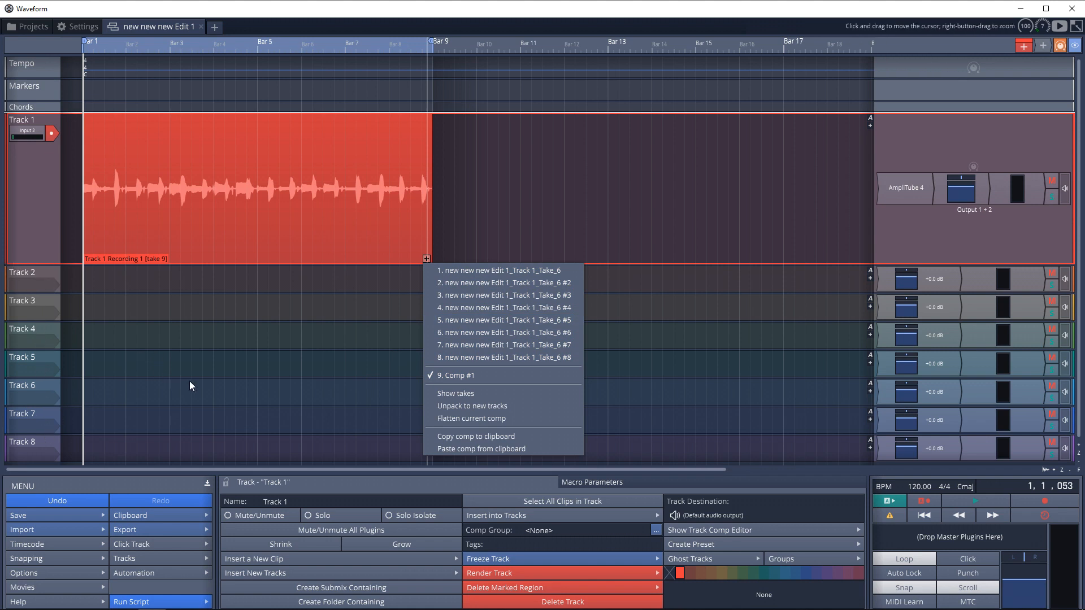
{"action": "mouse_move", "coordinate": [457, 376]}
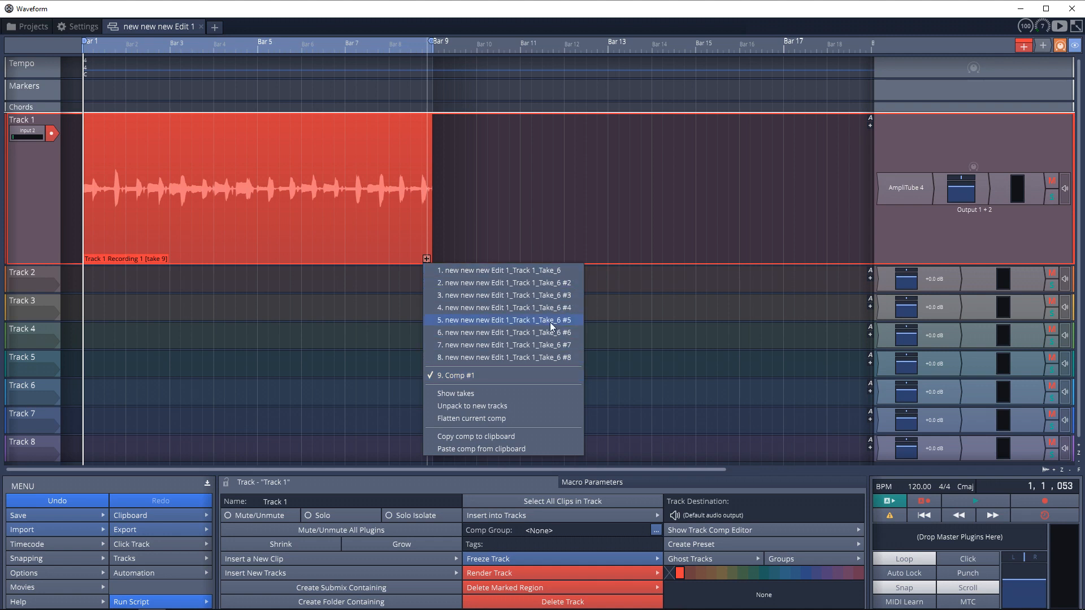
{"action": "left_click", "coordinate": [306, 191]}
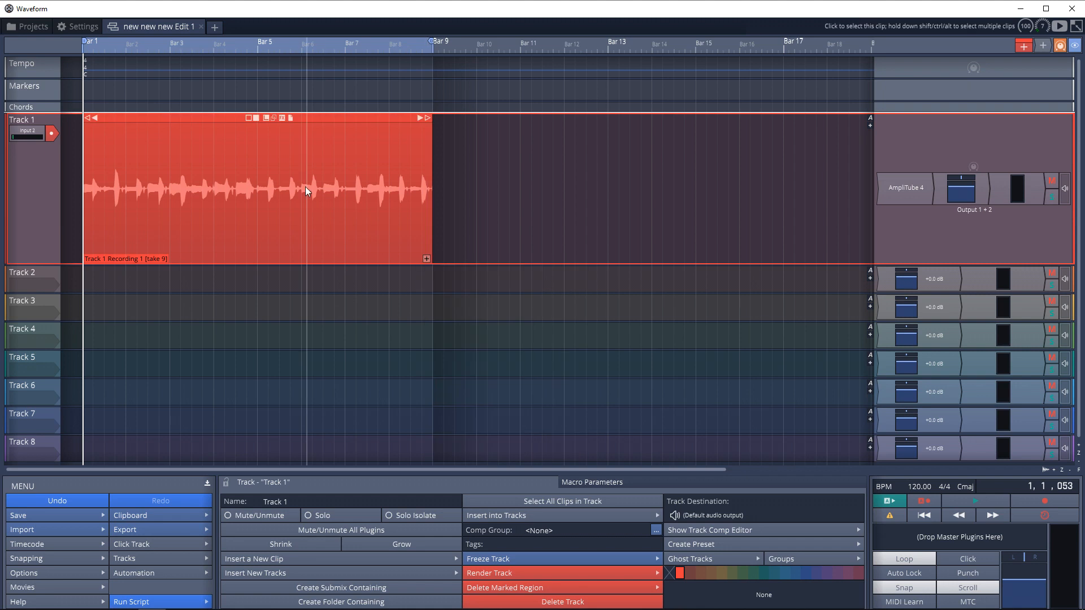